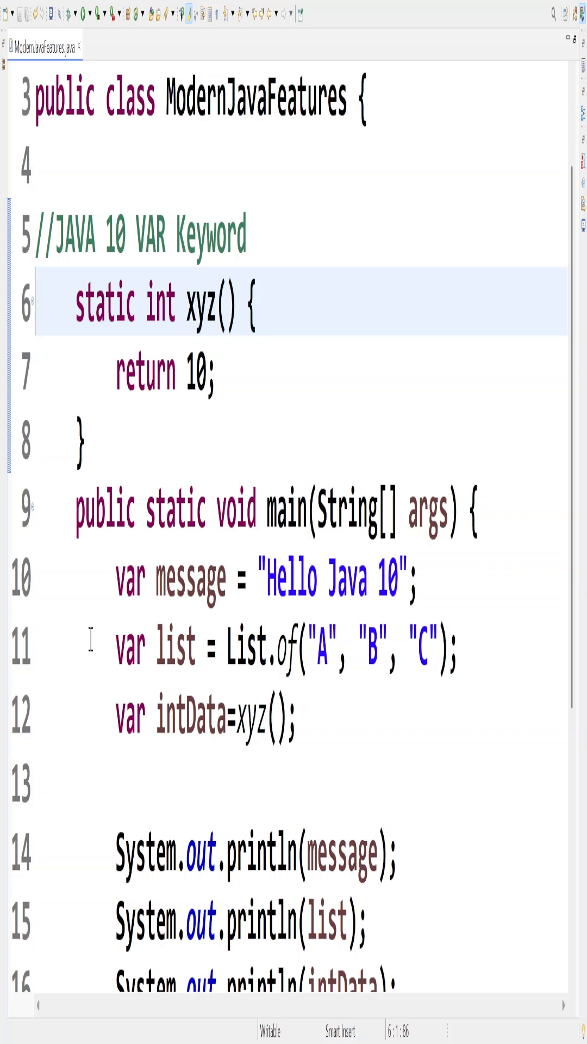
# Step: Try a class-level var x="test" field above main, retry it as static, then remove it
pyautogui.click(166, 373)
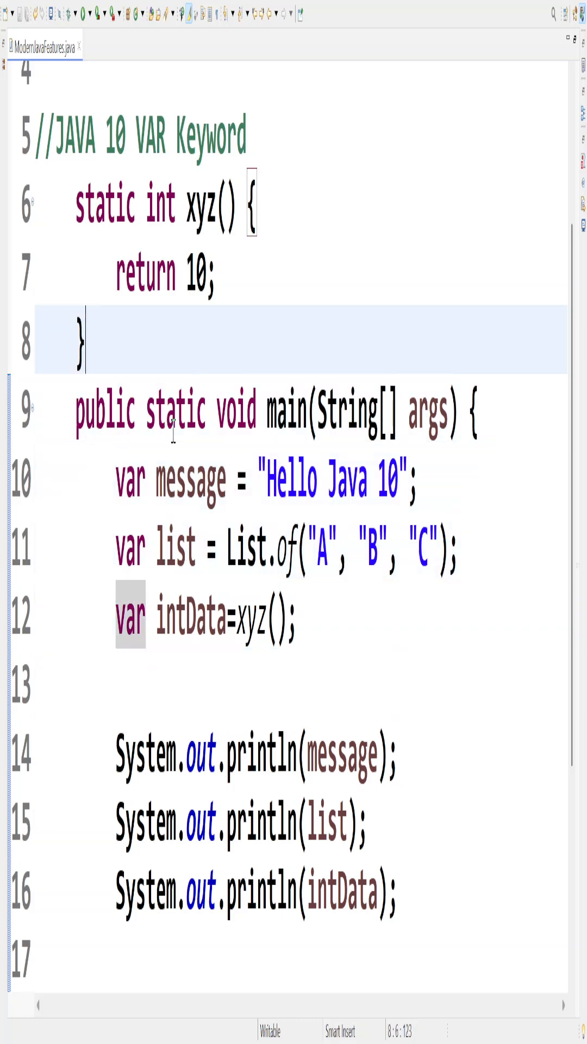
pyautogui.write('var')
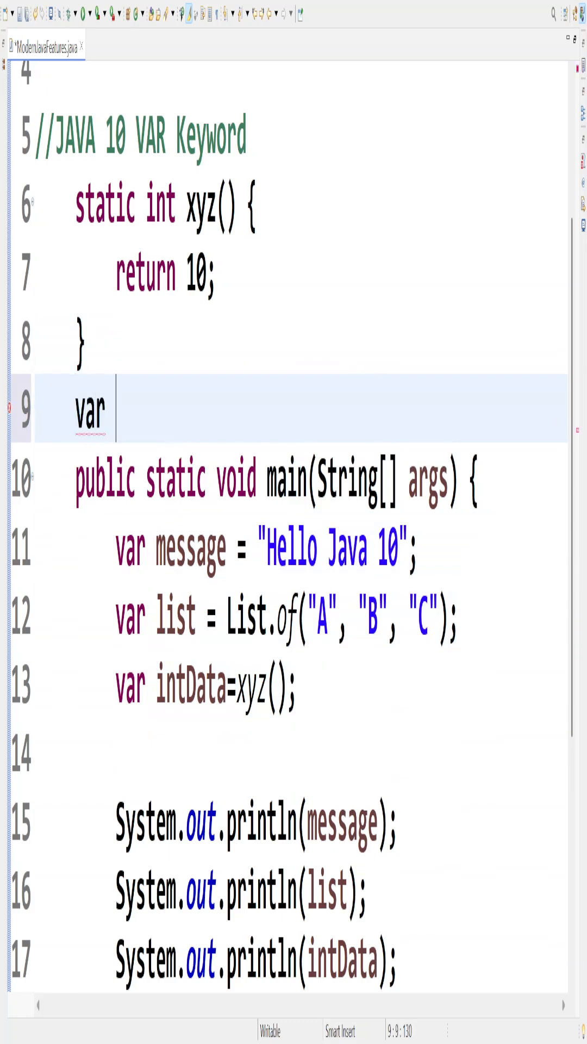
pyautogui.write('x=')
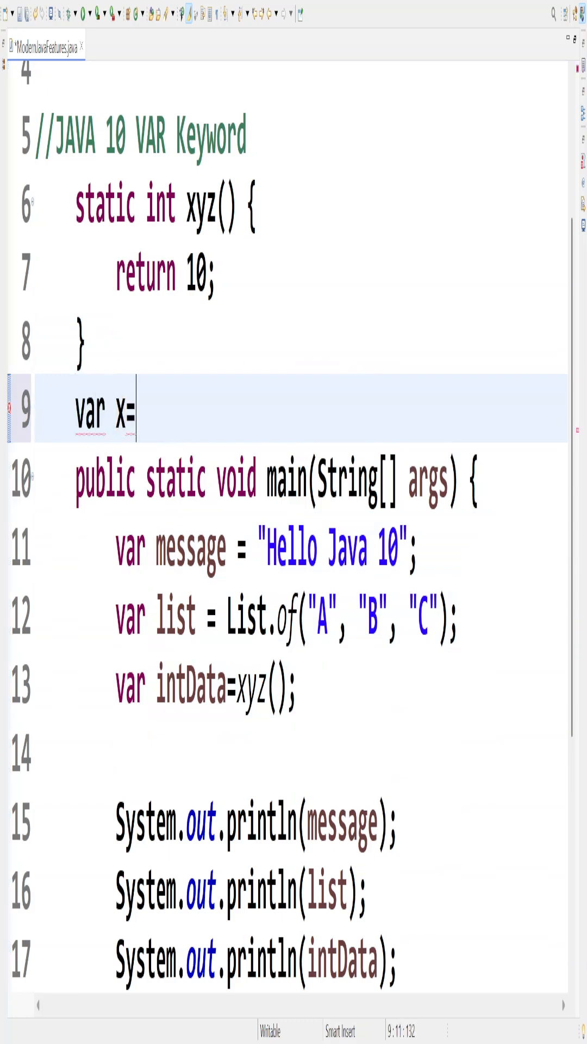
pyautogui.write('"test"')
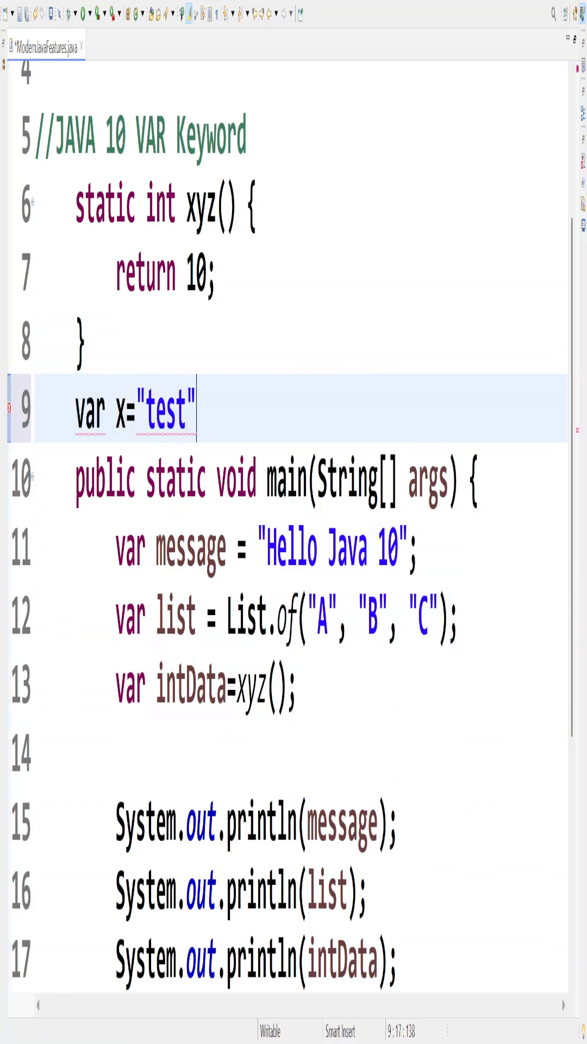
pyautogui.write(';')
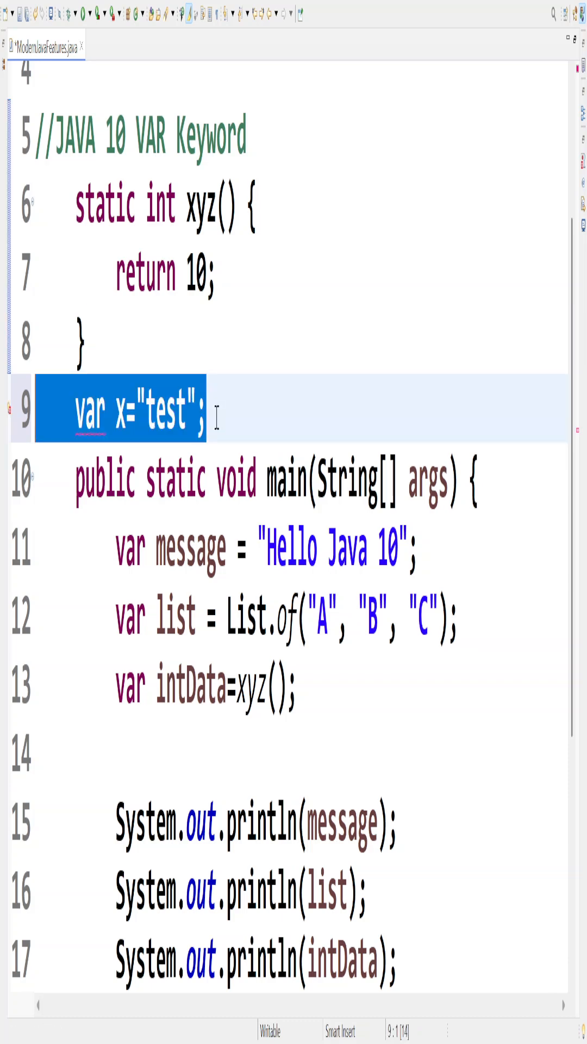
pyautogui.doubleClick(90, 424)
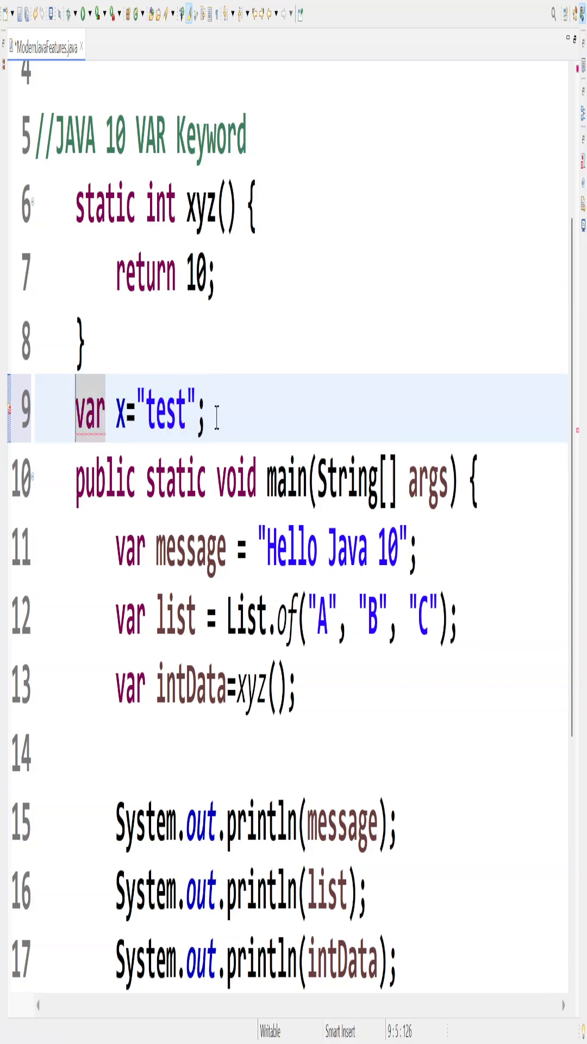
pyautogui.write('static')
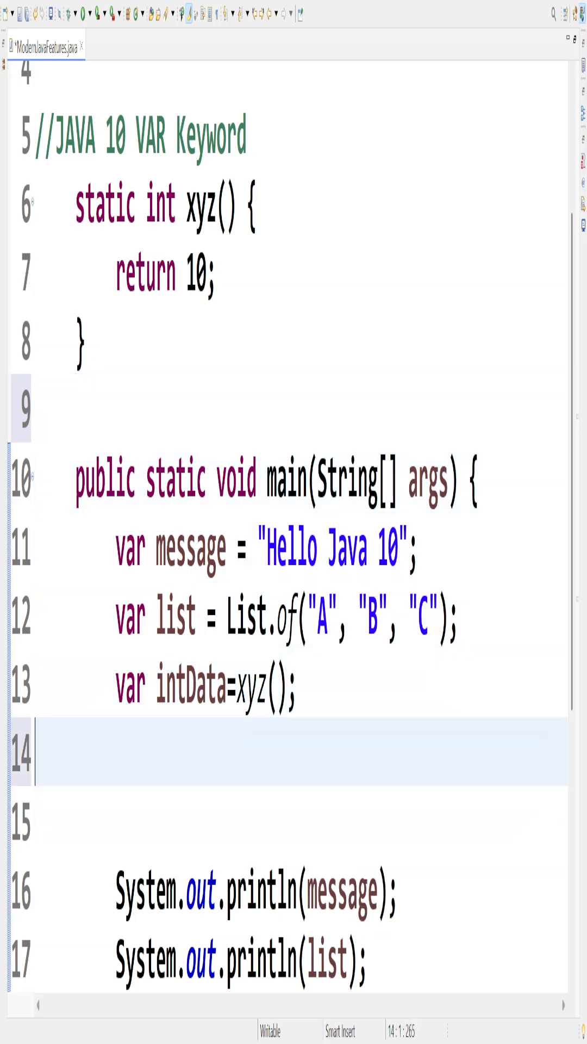
# Step: Try a local var x=null; in main, check its error, then discard it
pyautogui.write('var x')
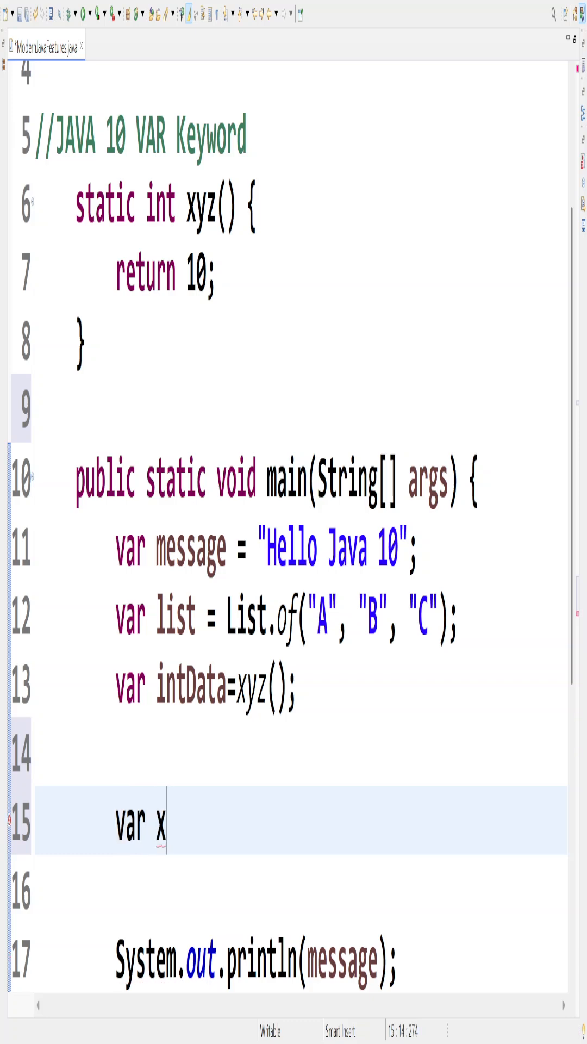
pyautogui.write('=null;')
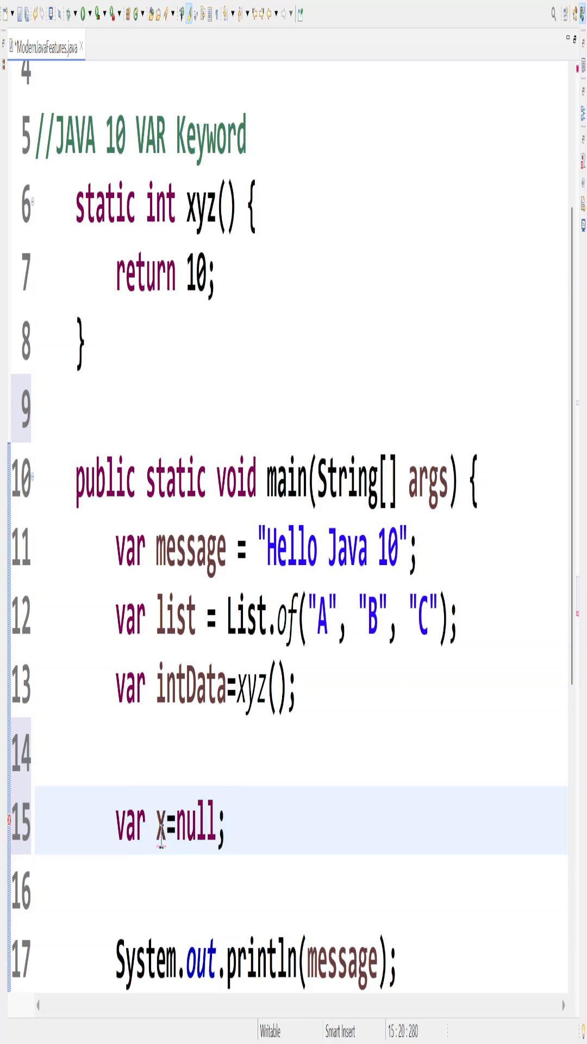
pyautogui.click(229, 819)
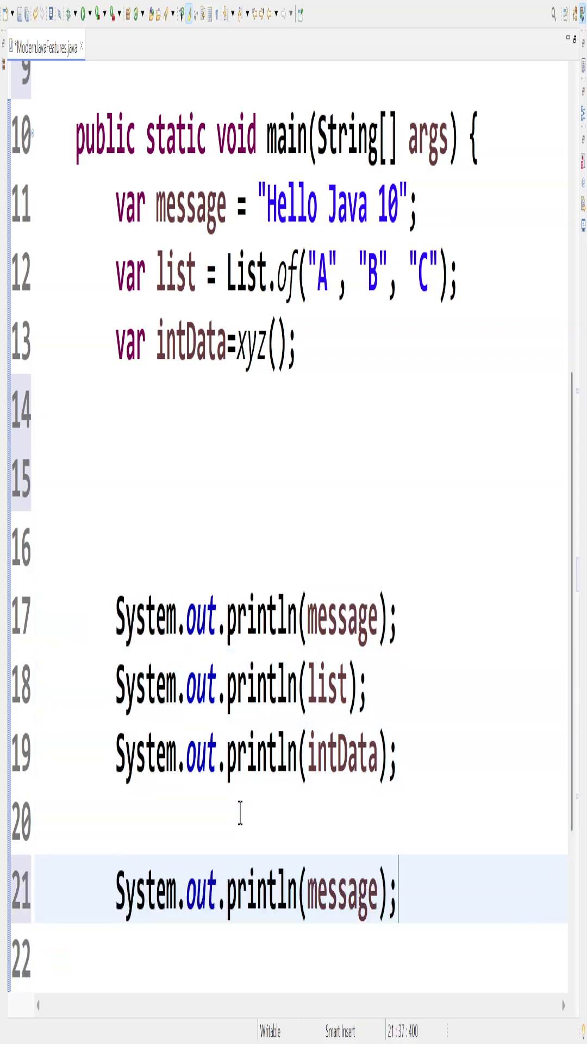
# Step: Append .getClass().getName() to message in the new println and duplicate that line
pyautogui.write('.get')
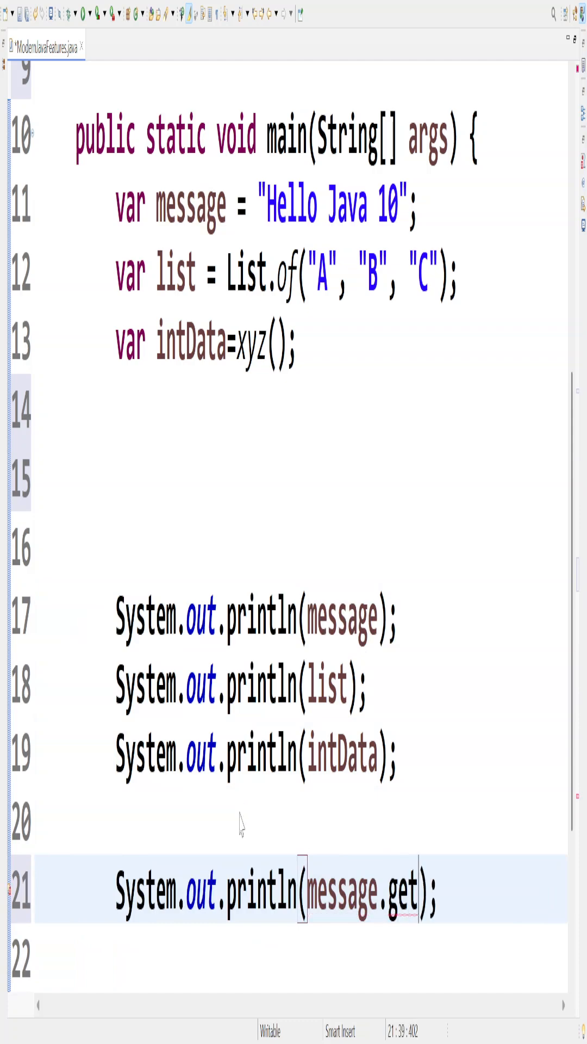
pyautogui.write('Class()')
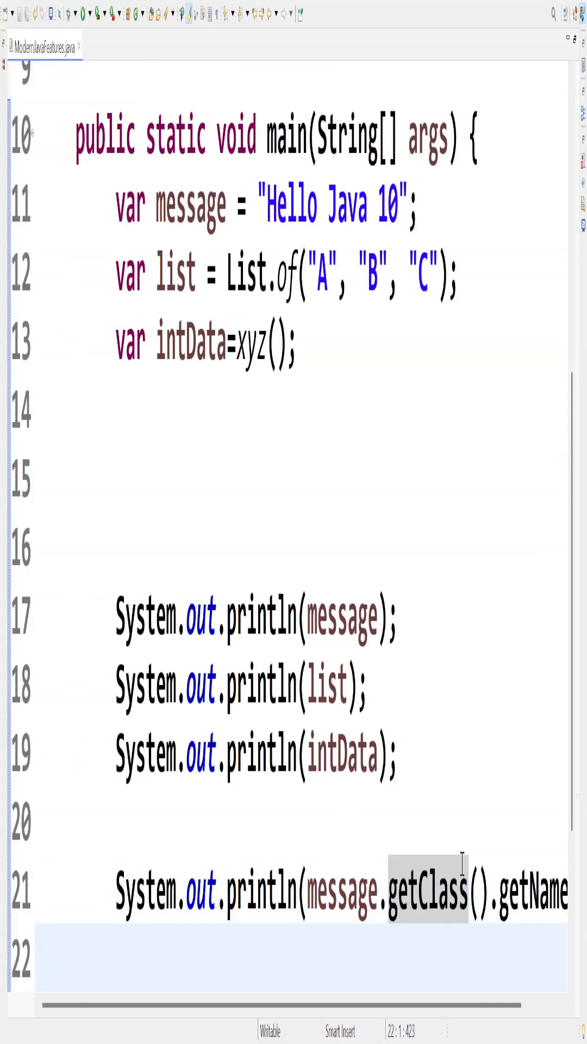
pyautogui.click(200, 344)
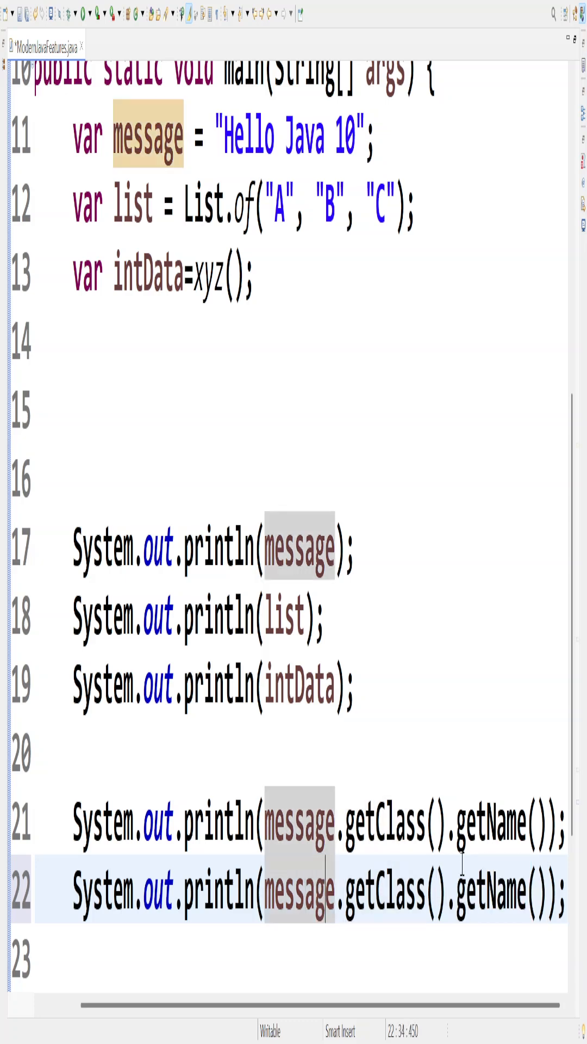
# Step: Change message to intData in the duplicated class-name line, then delete that line
pyautogui.doubleClick(300, 893)
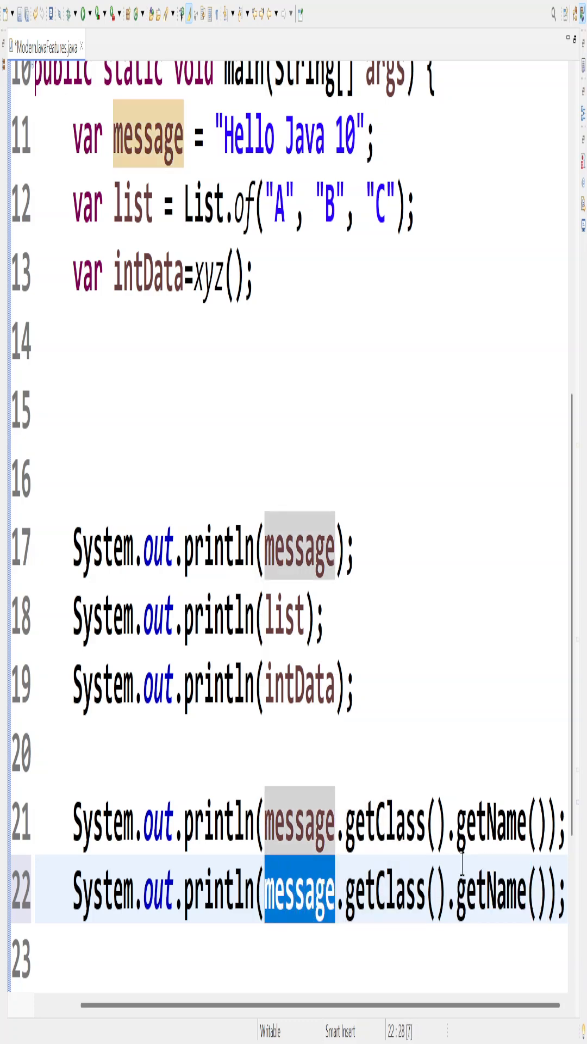
pyautogui.press('Delete')
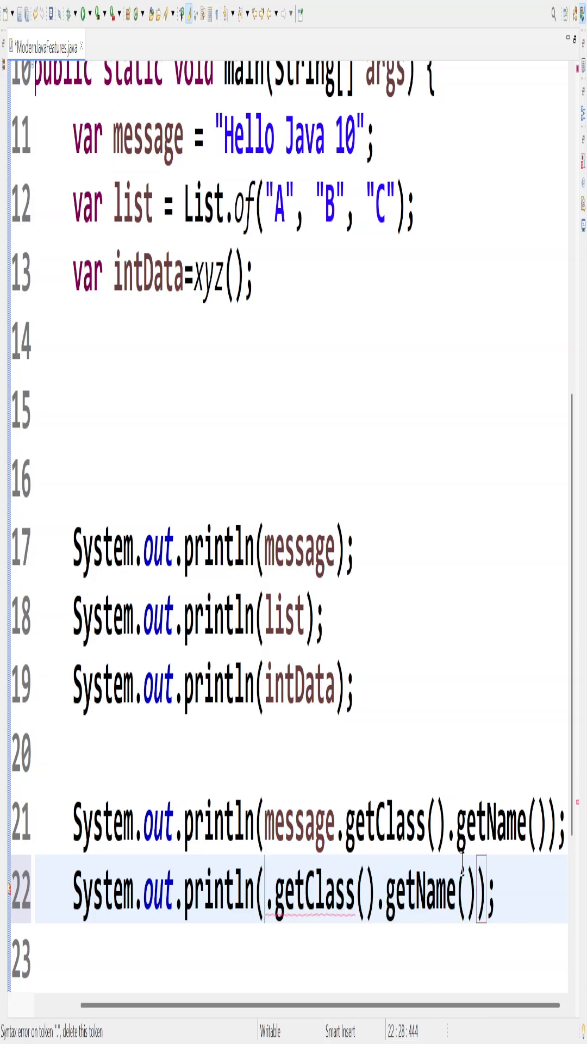
pyautogui.write('intData')
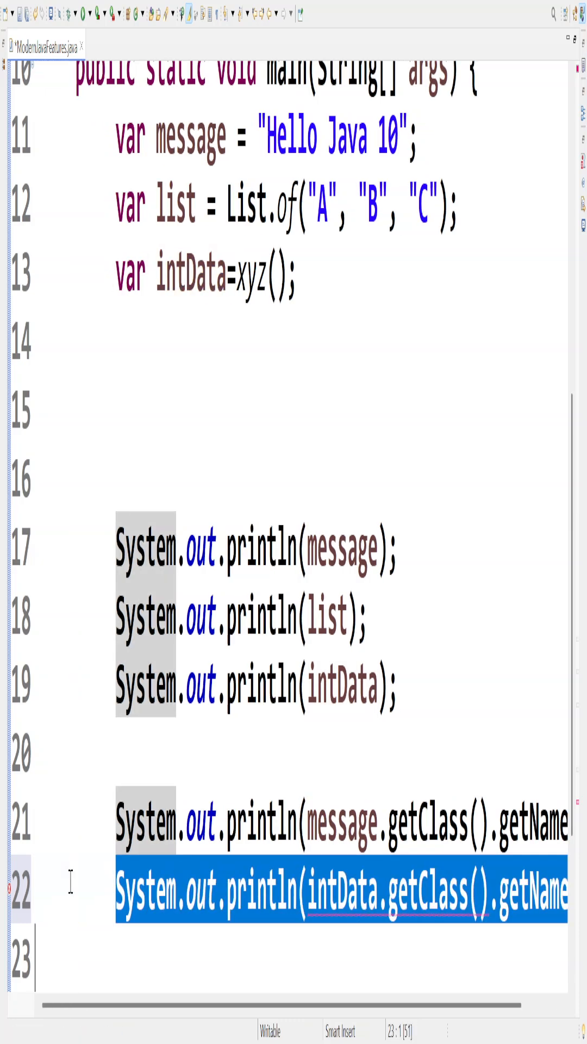
pyautogui.press('Delete')
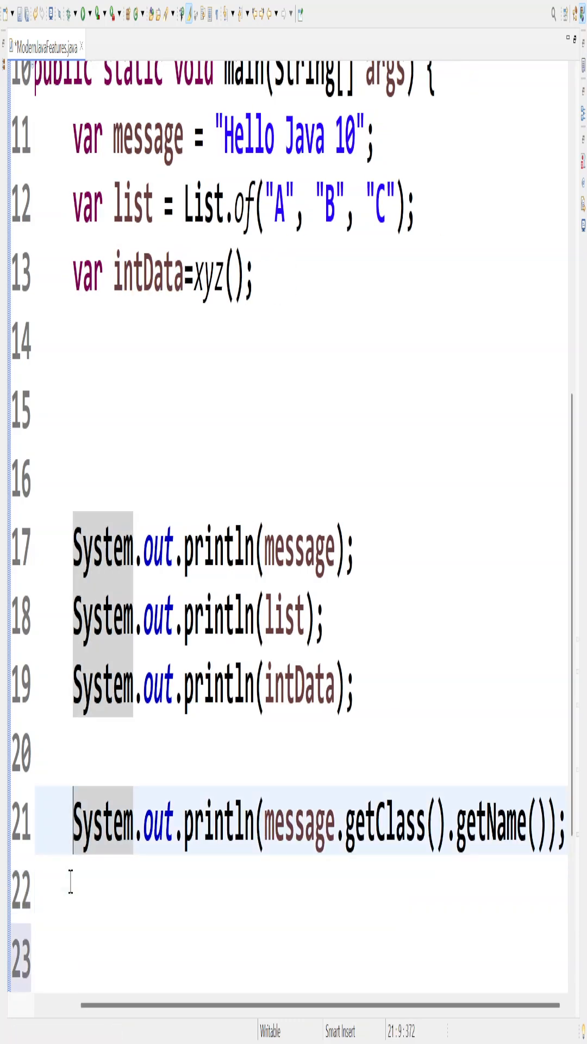